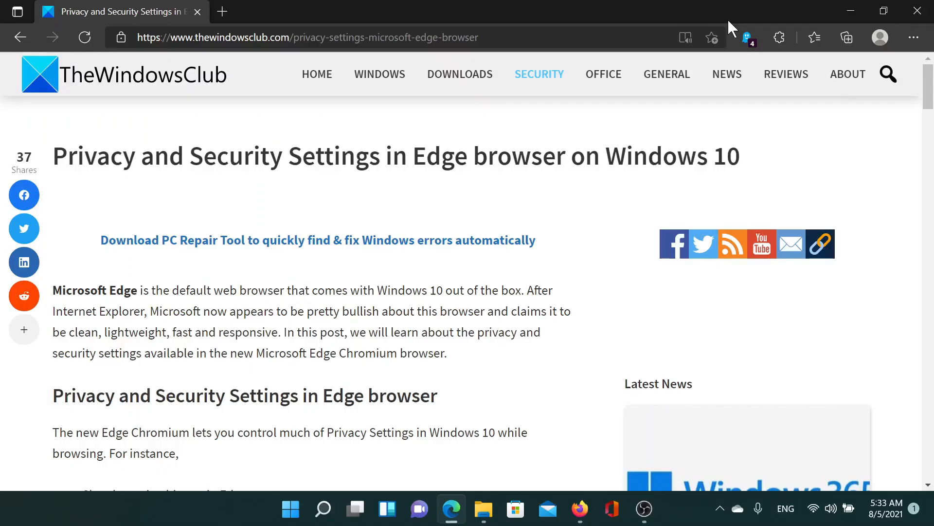
pyautogui.moveTo(222, 144)
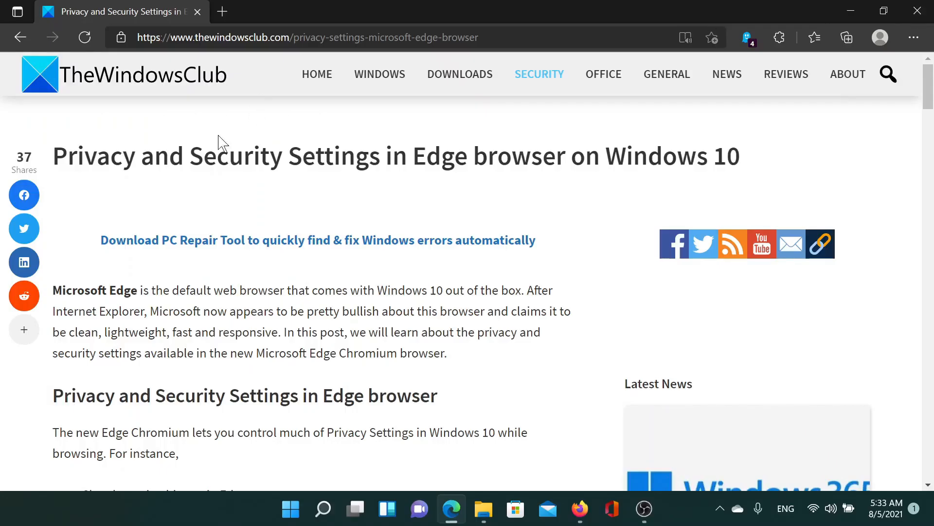
# - Select 'Clear browsing history in Edge' in the article's privacy topics list
pyautogui.doubleClick(93, 156)
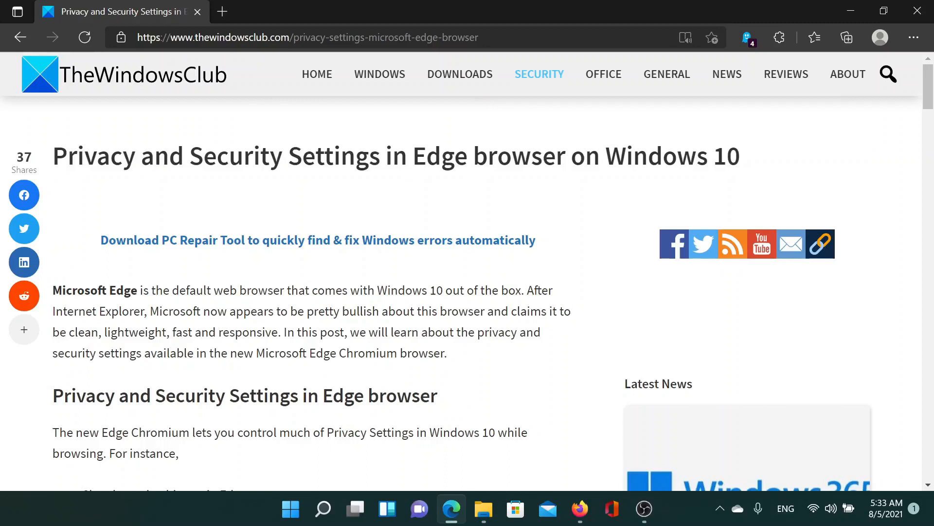
pyautogui.scroll(-3)
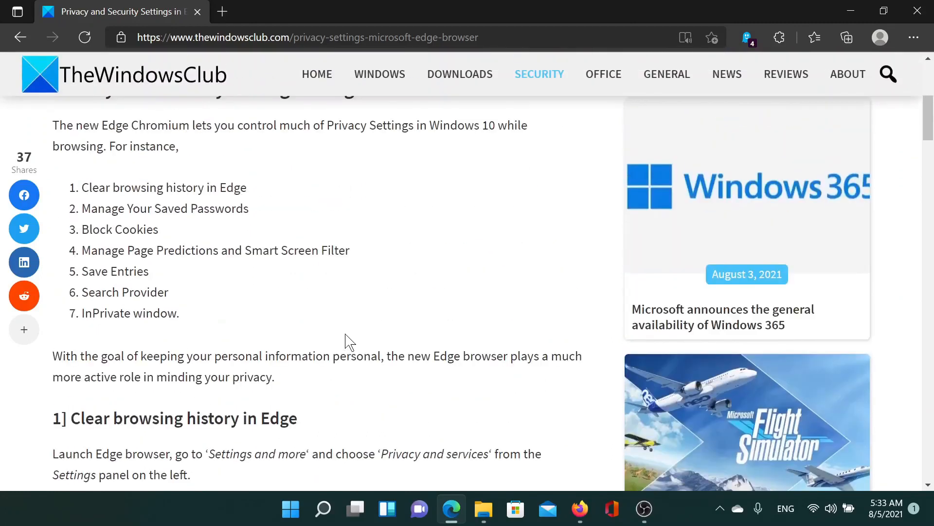
pyautogui.scroll(3)
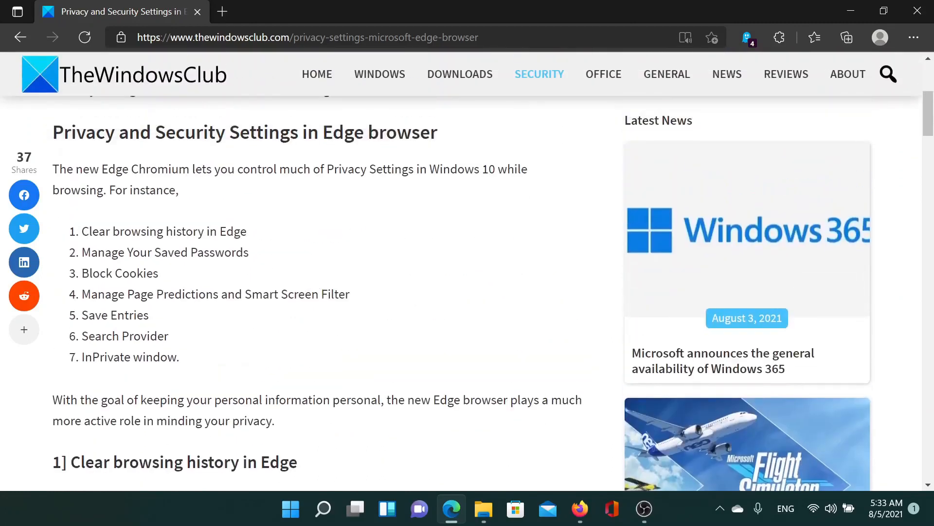
pyautogui.doubleClick(164, 231)
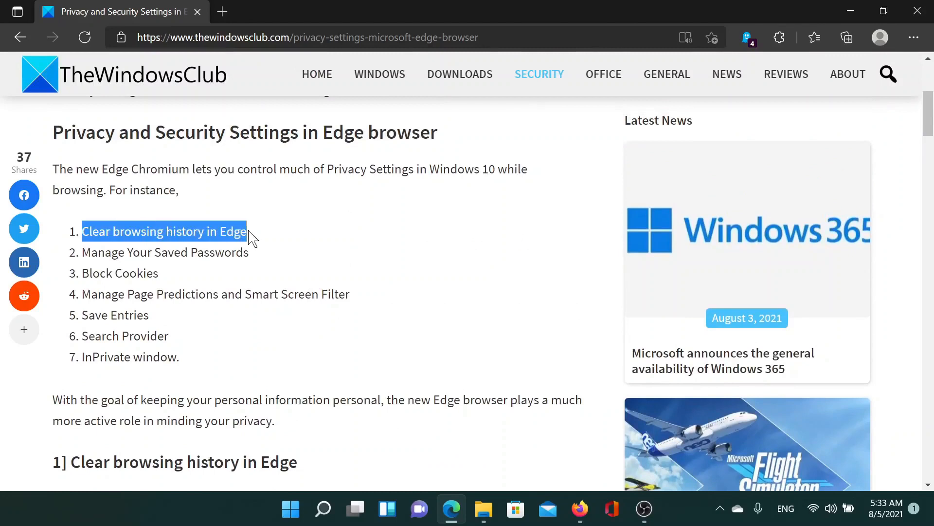
pyautogui.moveTo(913, 37)
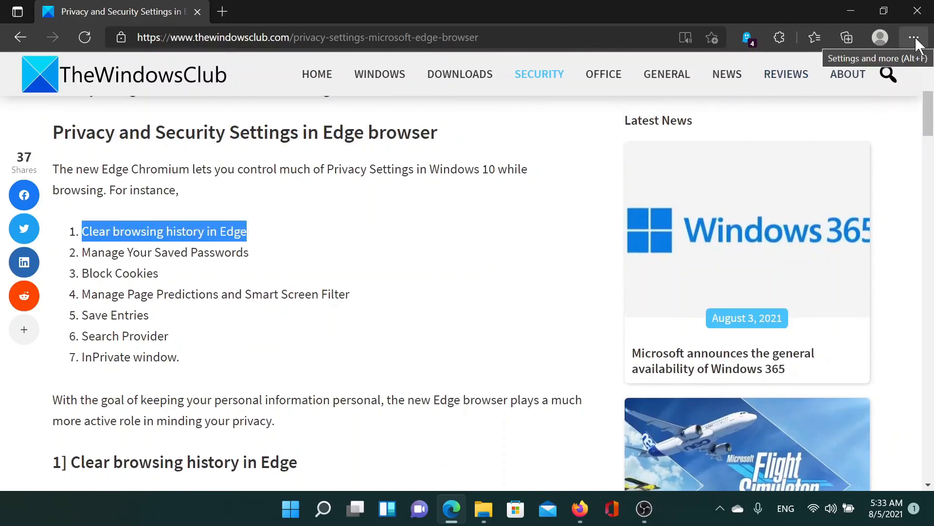
# - Show the History panel's further options from Settings and more > History
pyautogui.click(916, 37)
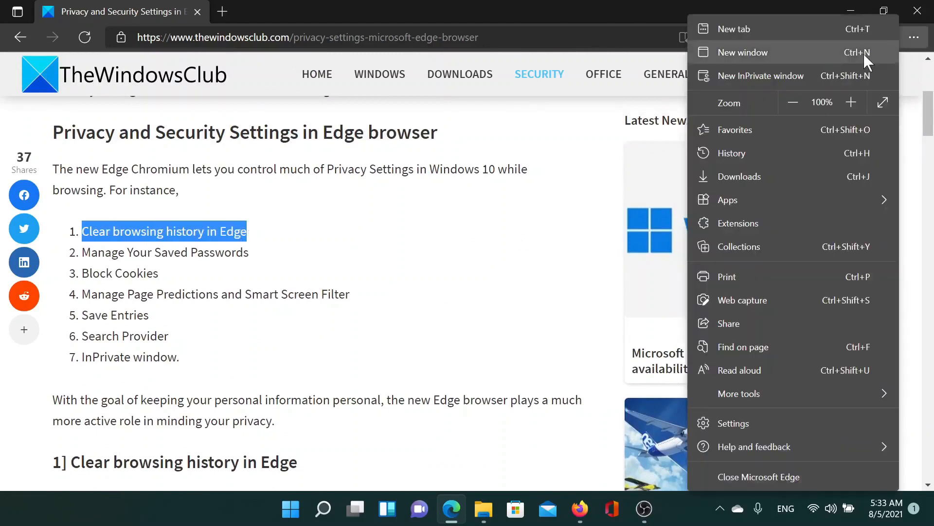
pyautogui.click(733, 154)
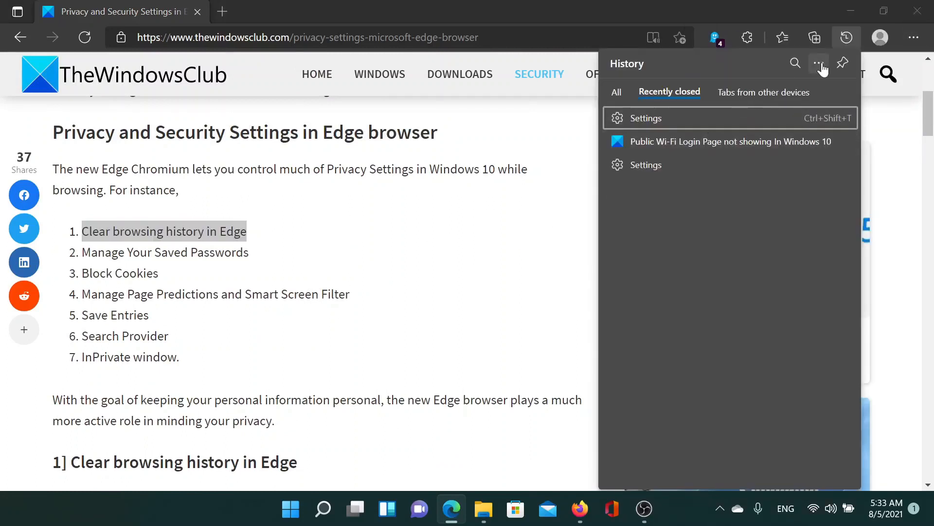
pyautogui.click(818, 63)
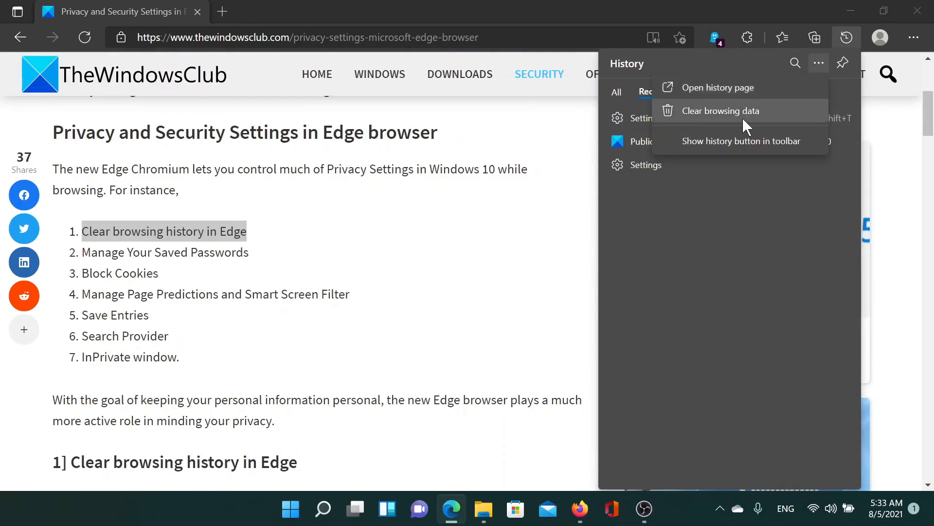
# - Review the all-time Clear browsing data checkboxes: history, cookies and cache ticked, passwords unticked
pyautogui.click(721, 111)
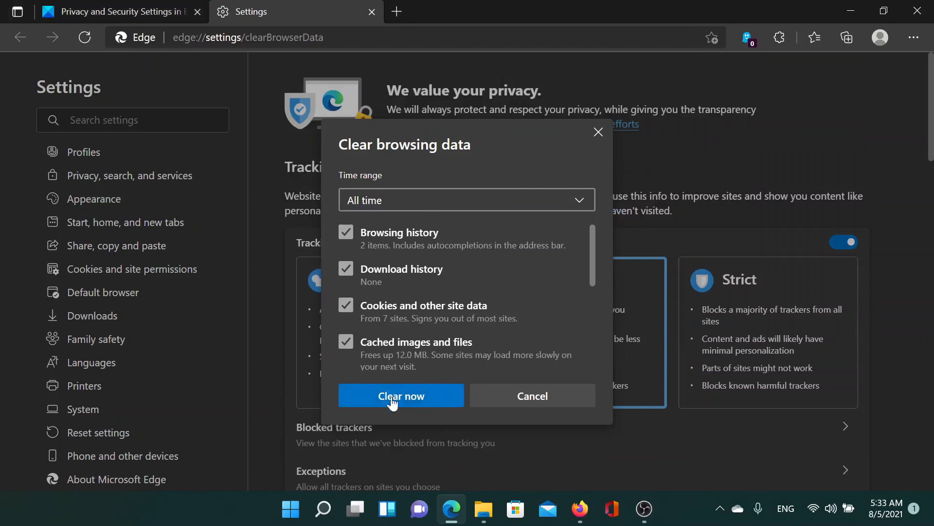
pyautogui.scroll(-3)
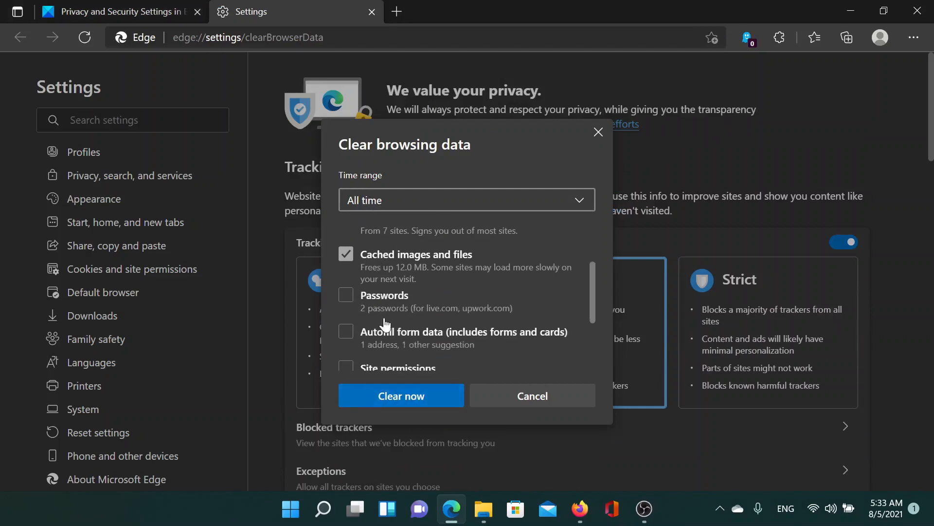
pyautogui.click(117, 11)
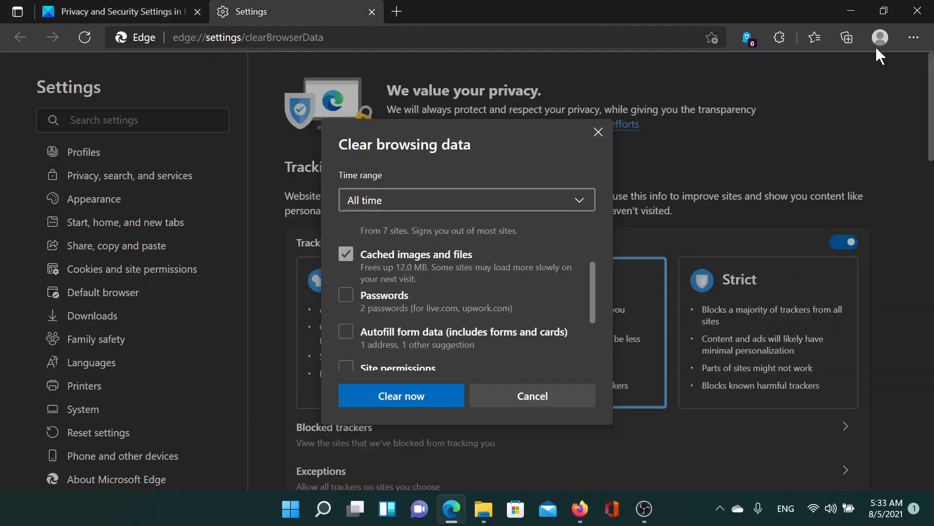
# - Review Profiles > Passwords saved-password settings, then return to the TheWindowsClub article
pyautogui.click(914, 37)
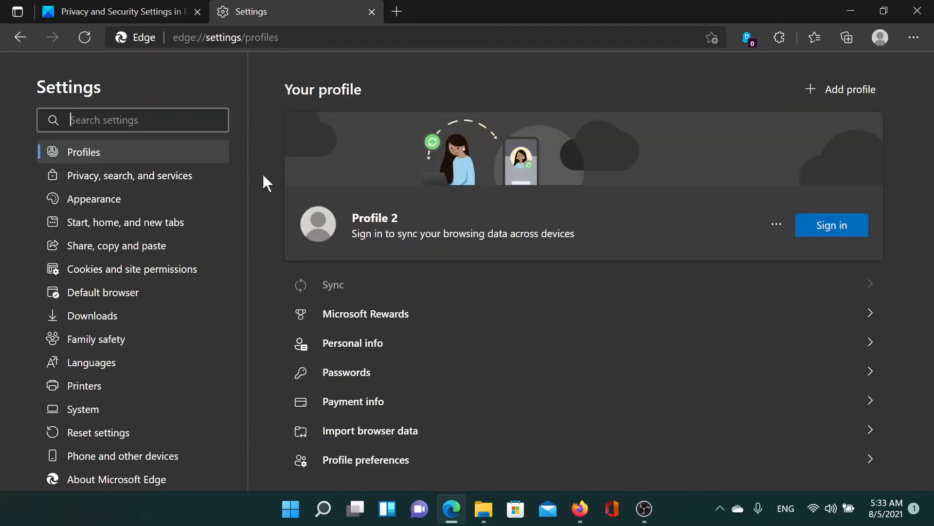
pyautogui.click(346, 372)
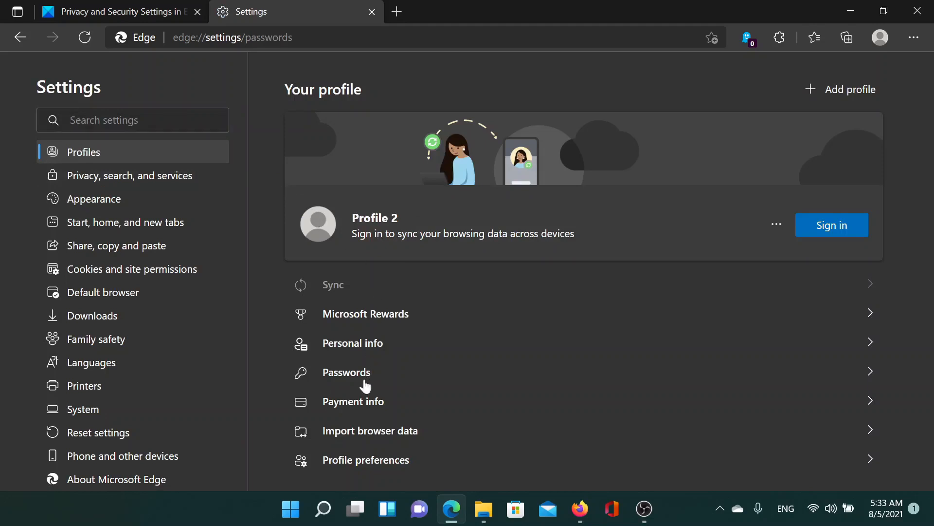
pyautogui.click(346, 372)
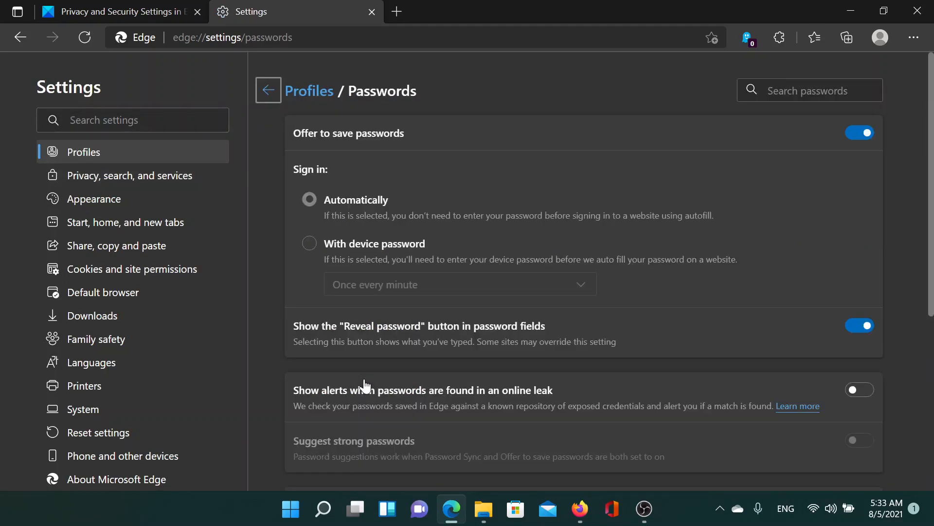
pyautogui.moveTo(300, 140)
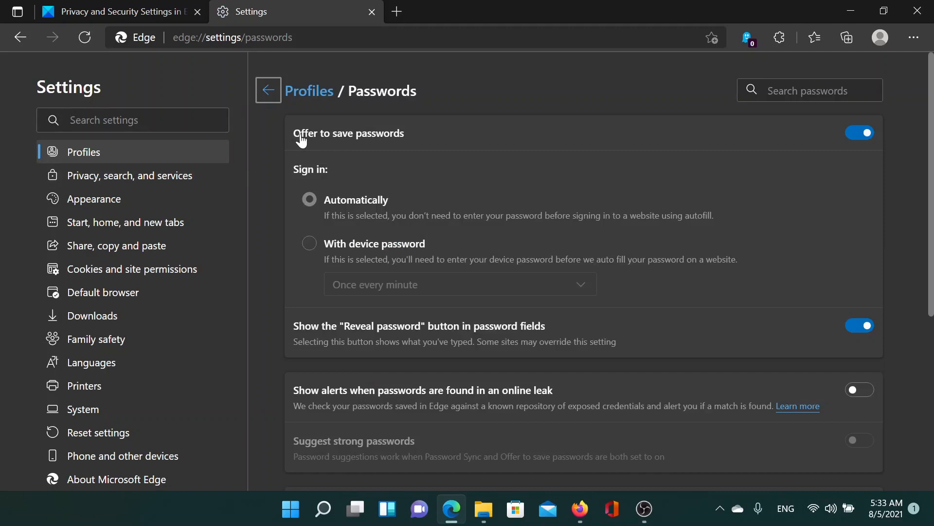
pyautogui.moveTo(866, 114)
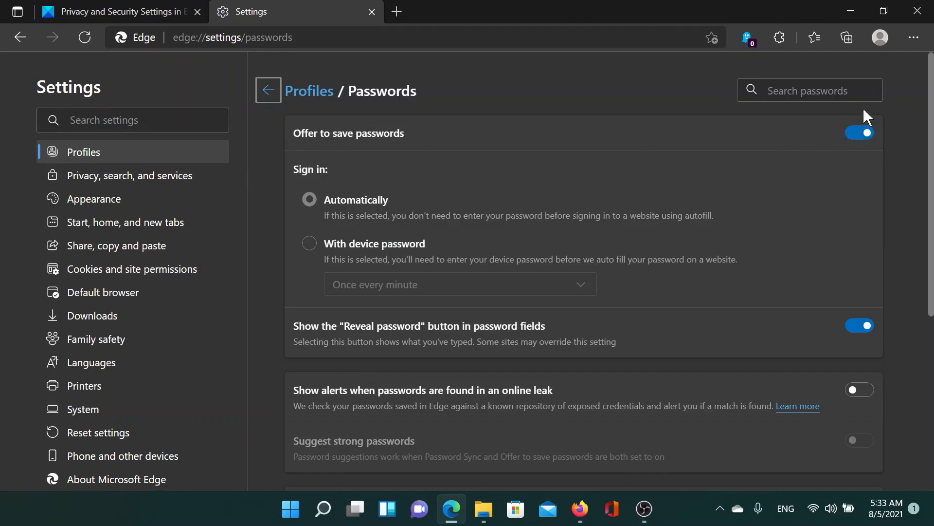
pyautogui.scroll(-3)
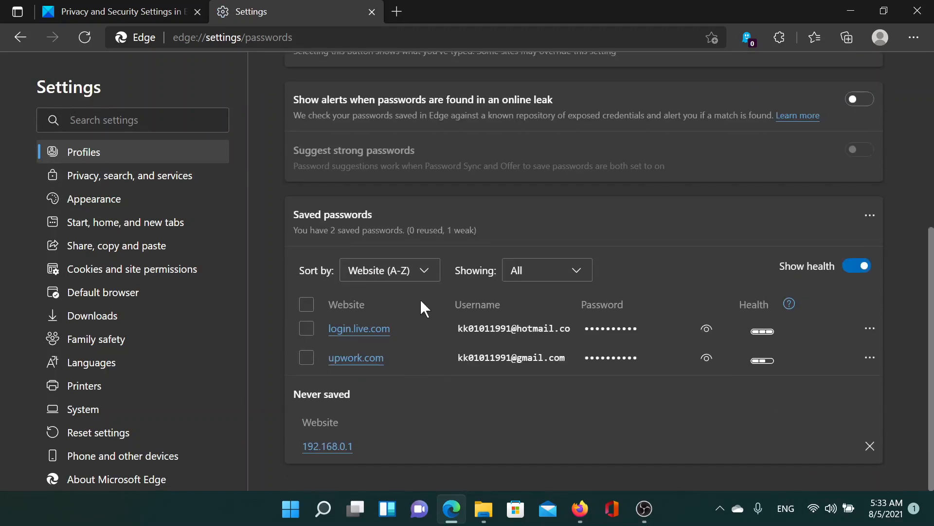
pyautogui.click(113, 12)
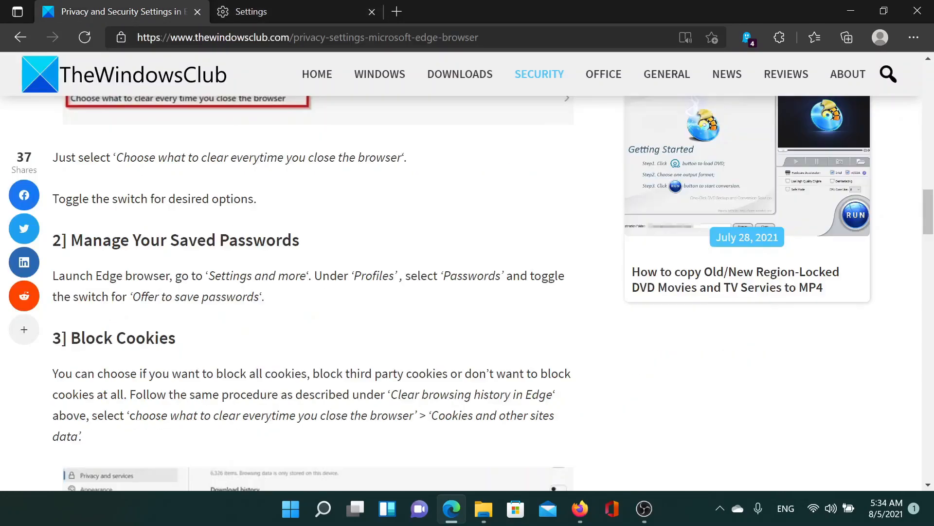
# - Show the Clear browsing data section of 'Privacy, search, and services' in the Settings tab
pyautogui.click(250, 11)
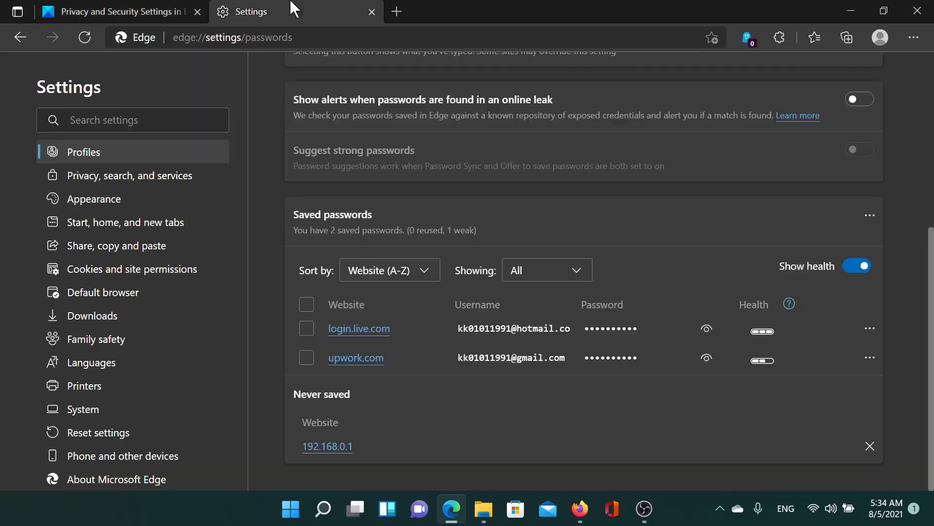
pyautogui.moveTo(90, 174)
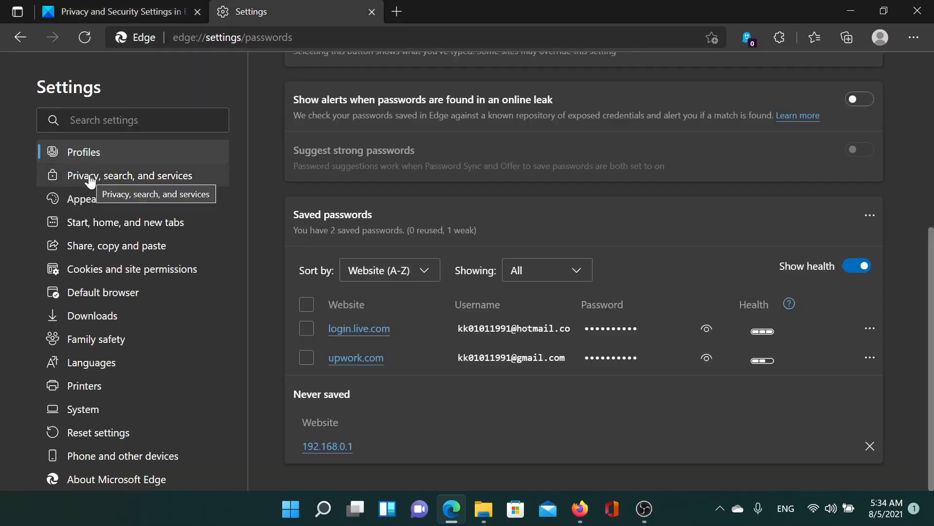
pyautogui.click(128, 175)
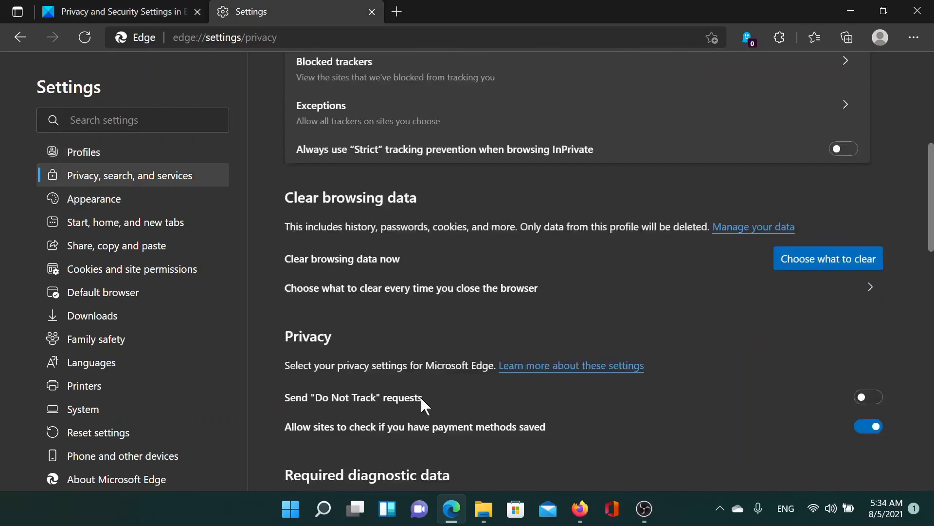
pyautogui.scroll(-3)
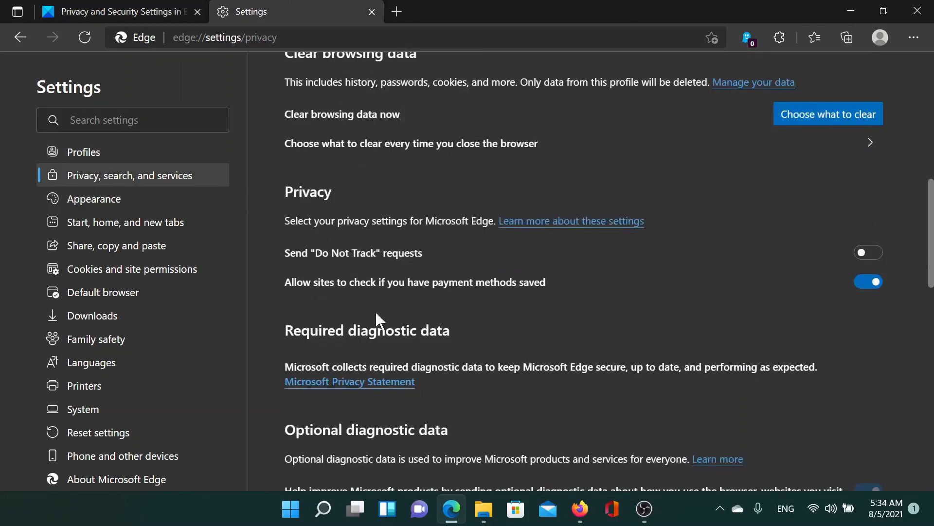
pyautogui.scroll(3)
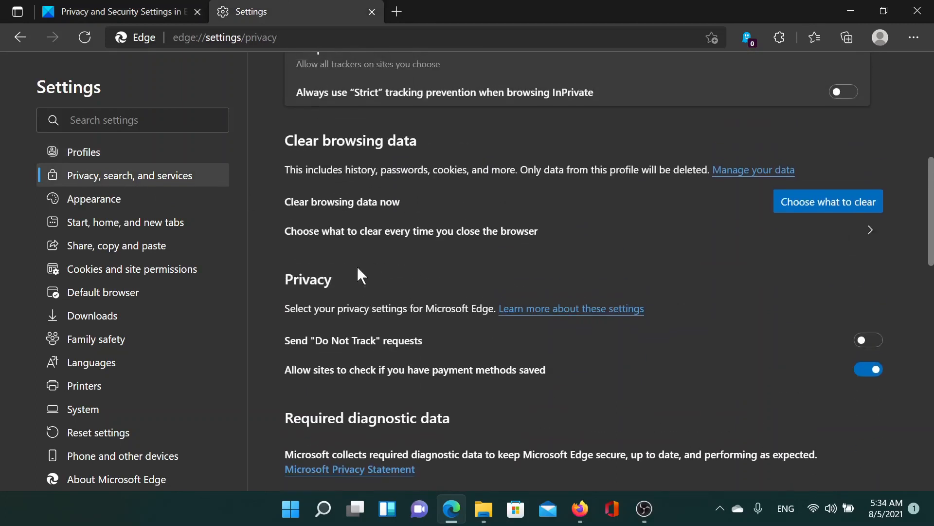
pyautogui.moveTo(414, 247)
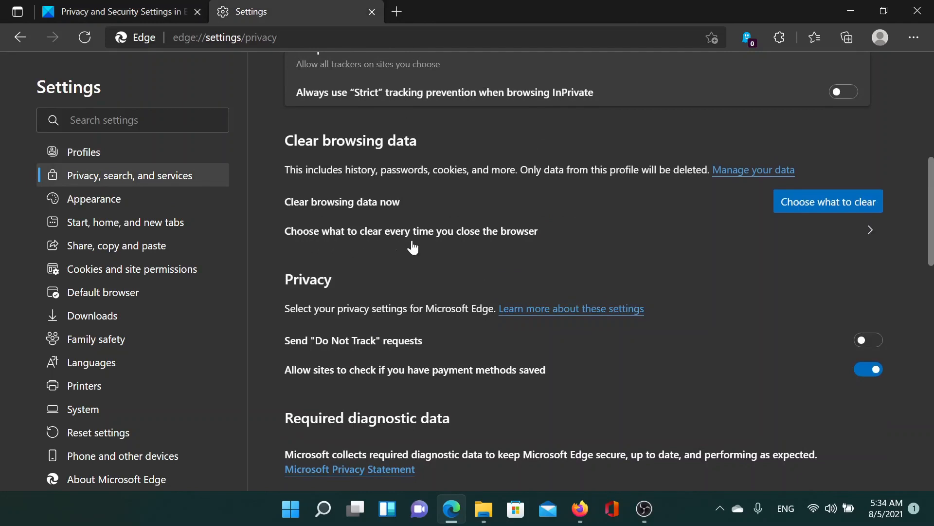
pyautogui.moveTo(298, 149)
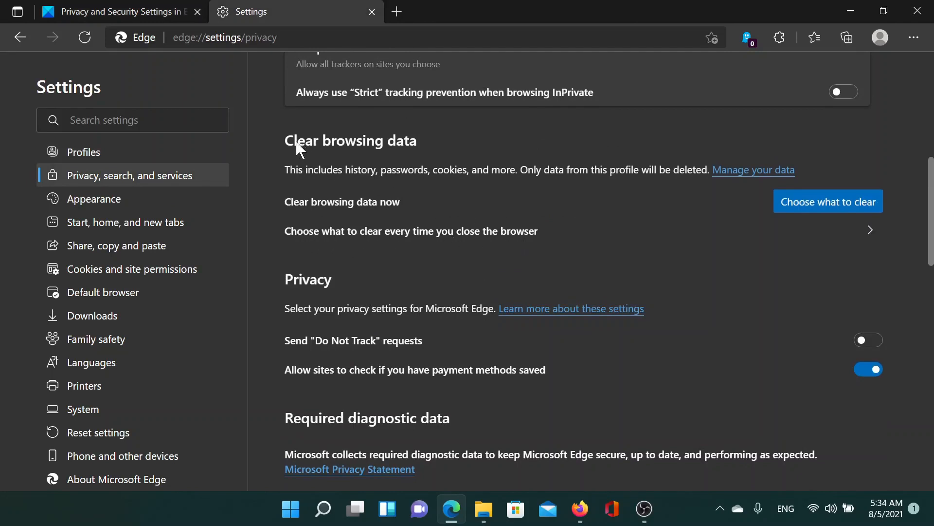
# - Review the clear-on-close choices, then scroll the article to section 4, Page Predictions and Smart Screen Filter
pyautogui.click(411, 231)
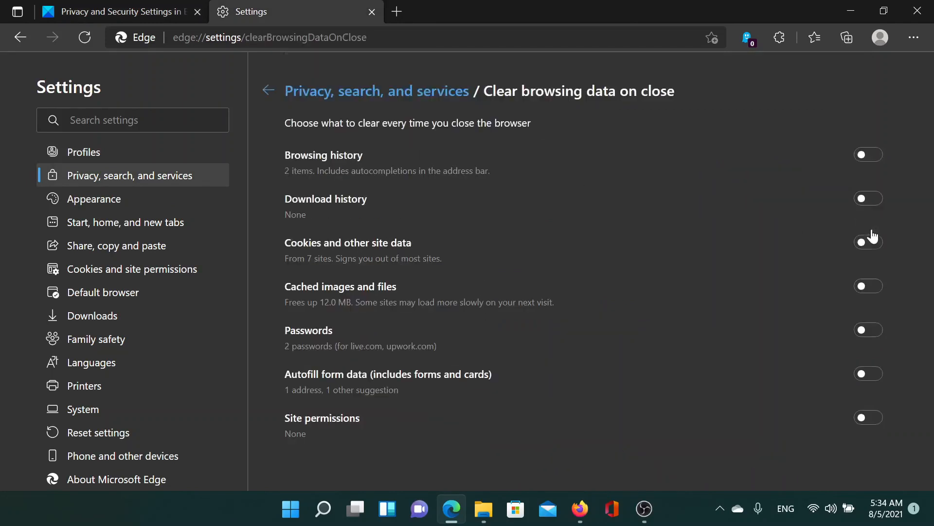
pyautogui.moveTo(401, 250)
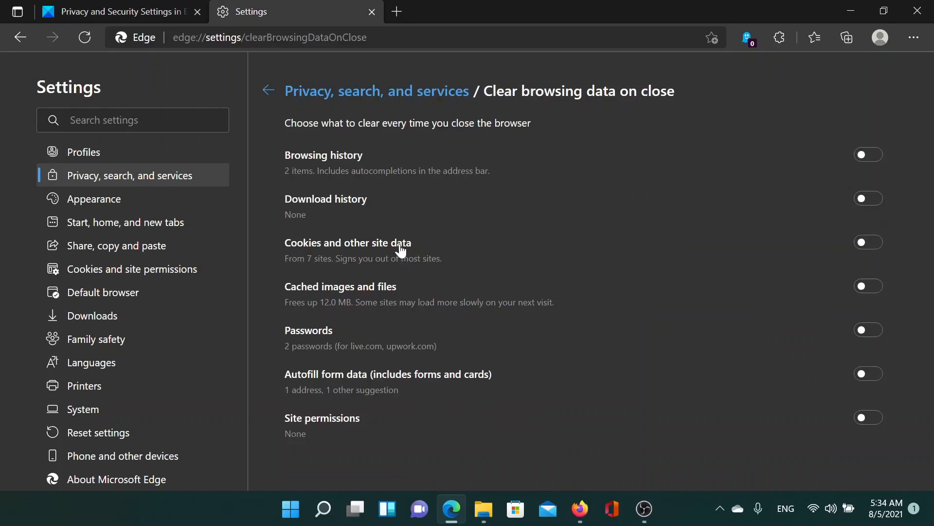
pyautogui.moveTo(869, 242)
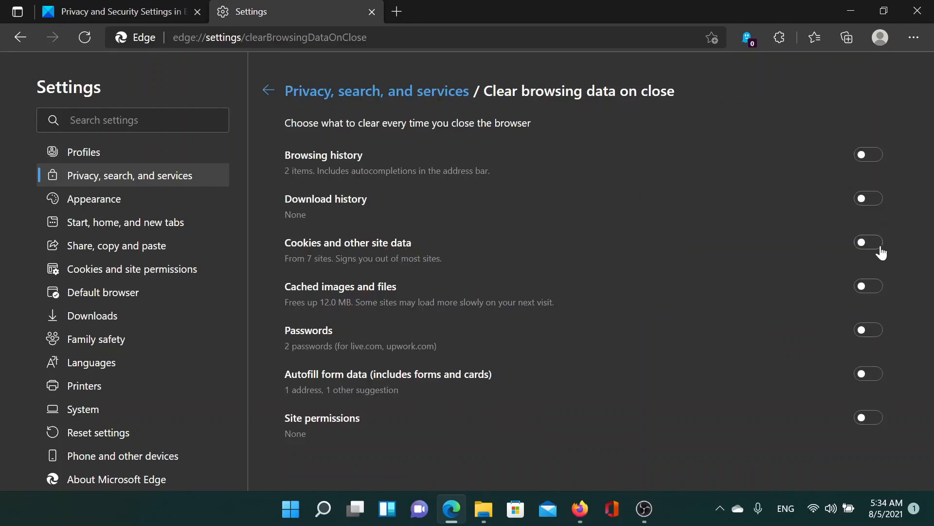
pyautogui.click(119, 11)
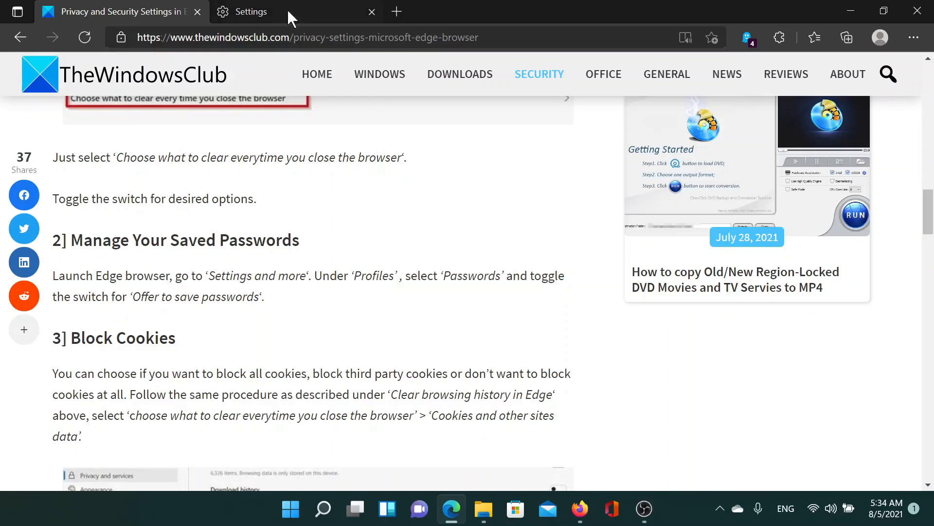
pyautogui.moveTo(218, 184)
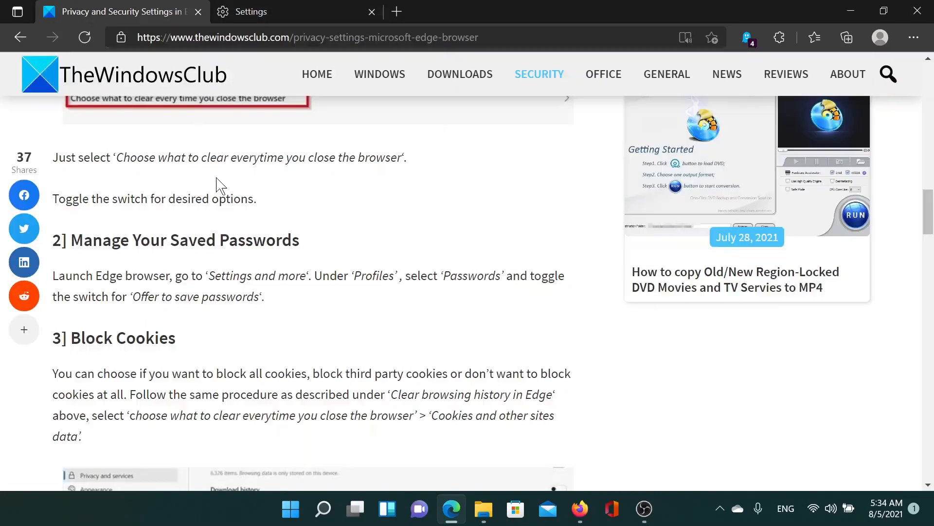
pyautogui.scroll(-3)
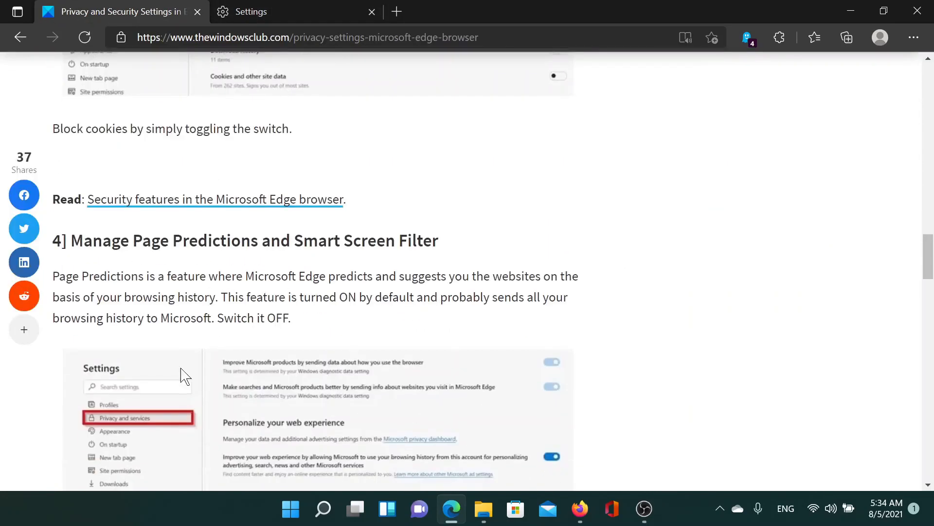
# - Scroll the Settings tab to Security, where SmartScreen and secure DNS are on
pyautogui.click(268, 11)
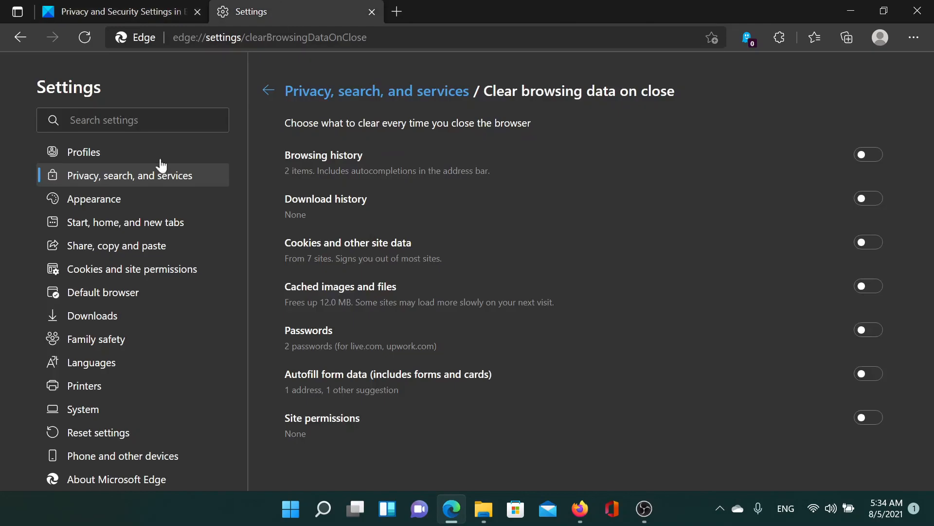
pyautogui.moveTo(125, 183)
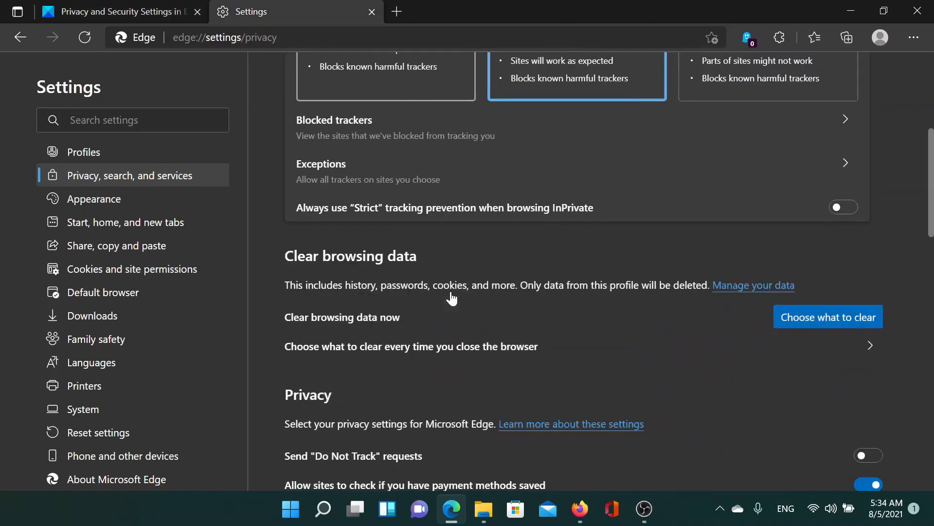
pyautogui.scroll(-3)
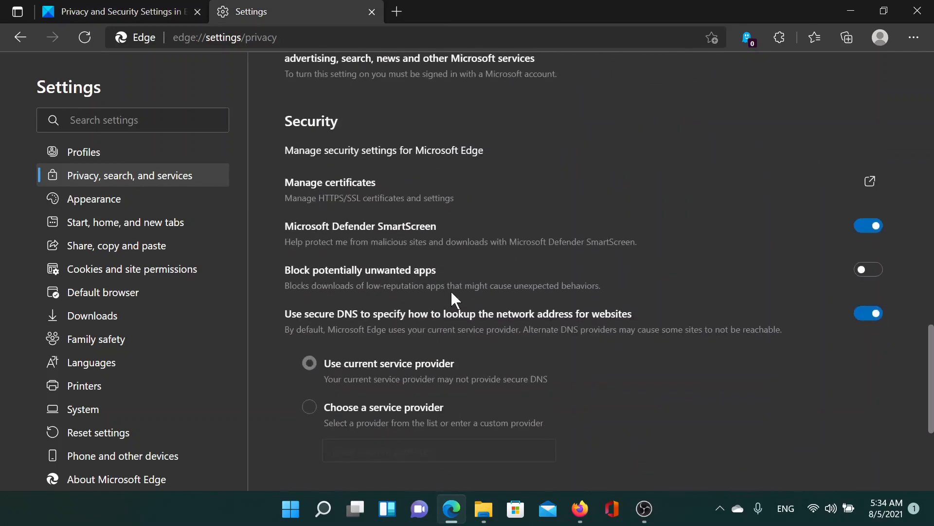
pyautogui.moveTo(411, 236)
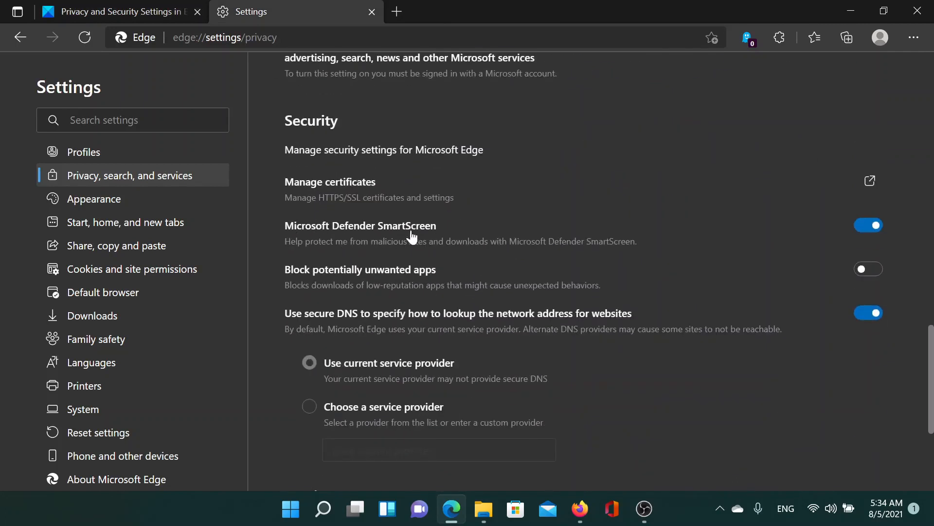
pyautogui.moveTo(770, 245)
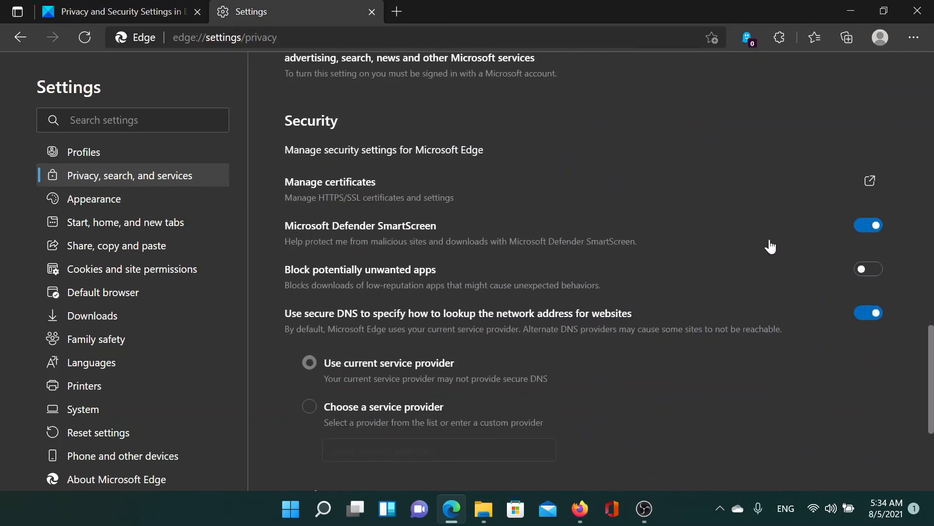
pyautogui.moveTo(510, 127)
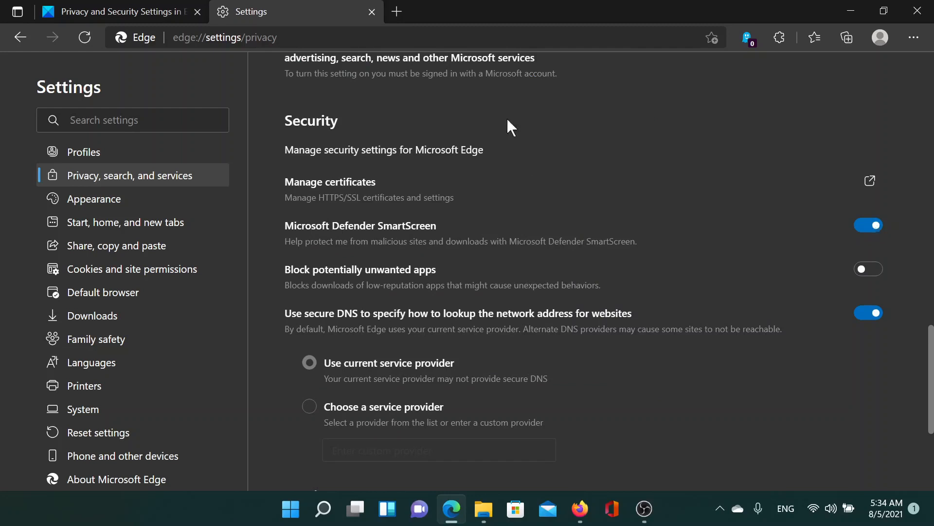
pyautogui.moveTo(119, 11)
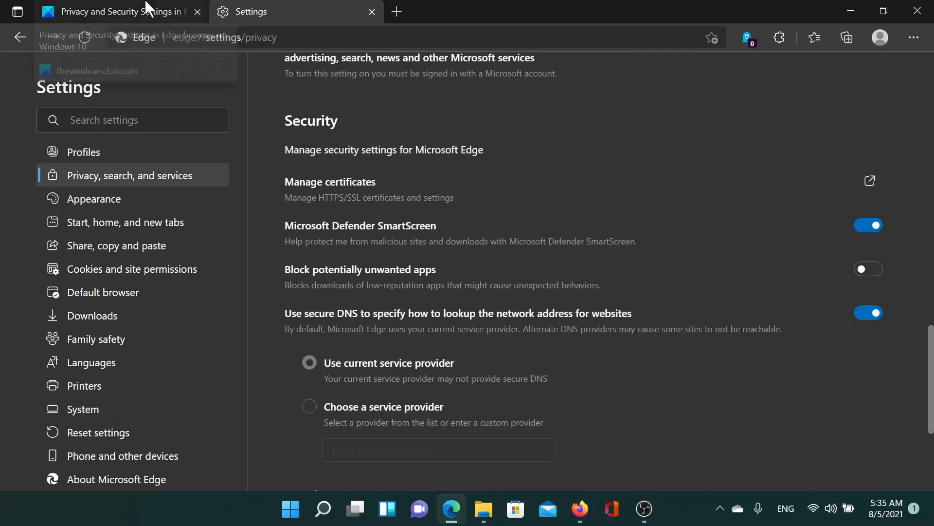
# - Show the Manage search engines list: Bing default, plus Yahoo!, Google and DuckDuckGo
pyautogui.click(113, 11)
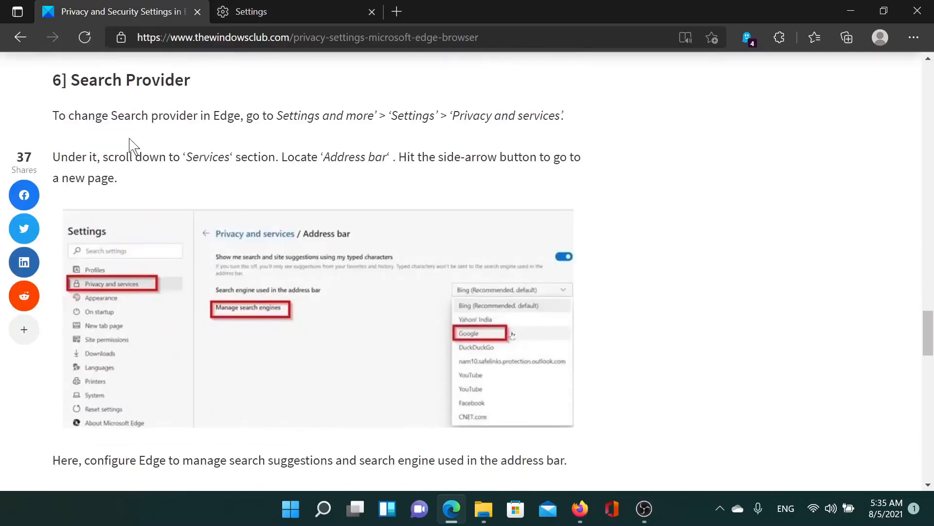
pyautogui.moveTo(254, 135)
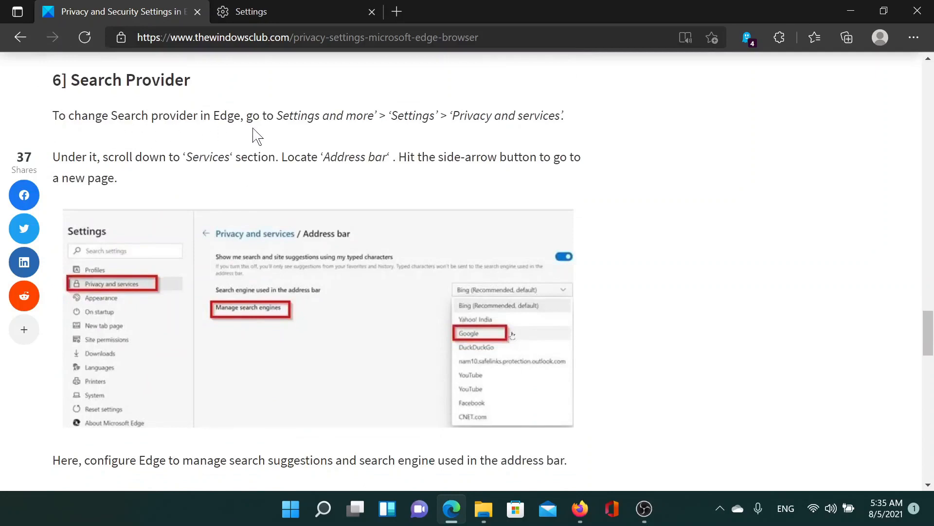
pyautogui.click(250, 11)
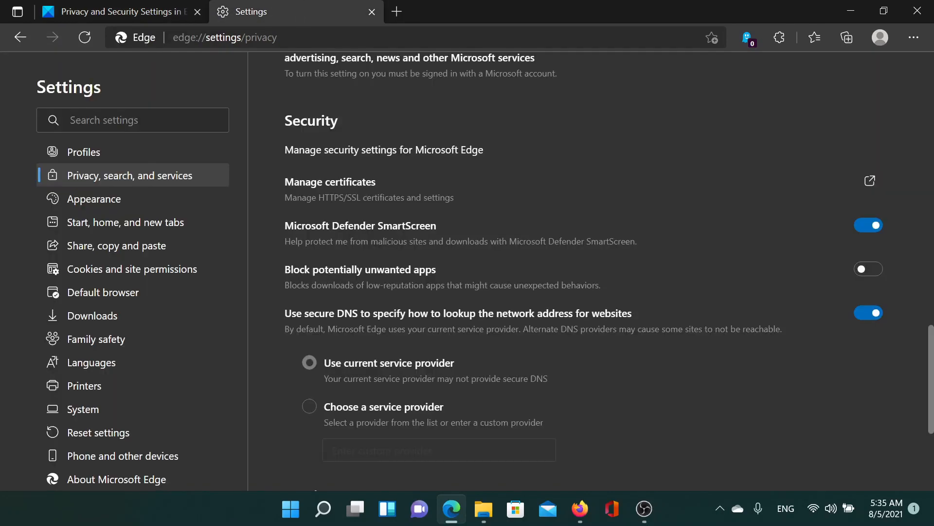
pyautogui.scroll(-3)
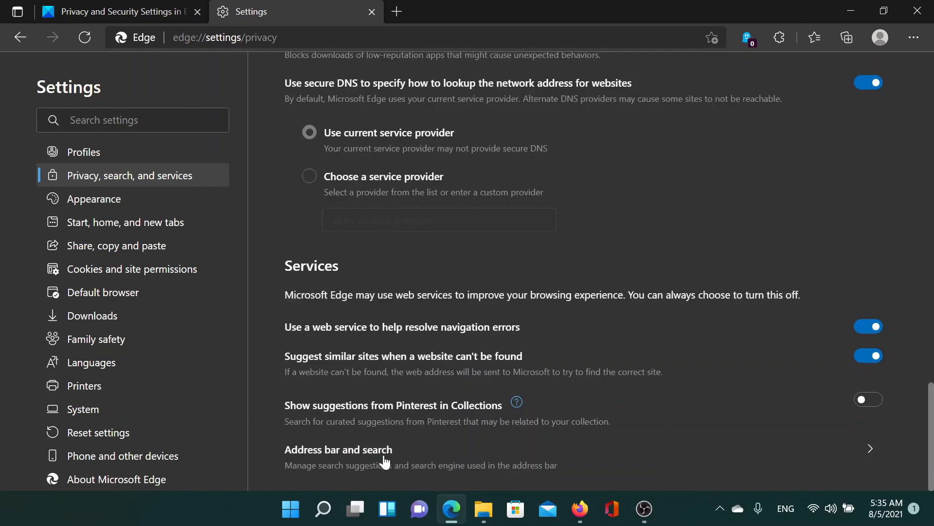
pyautogui.moveTo(517, 465)
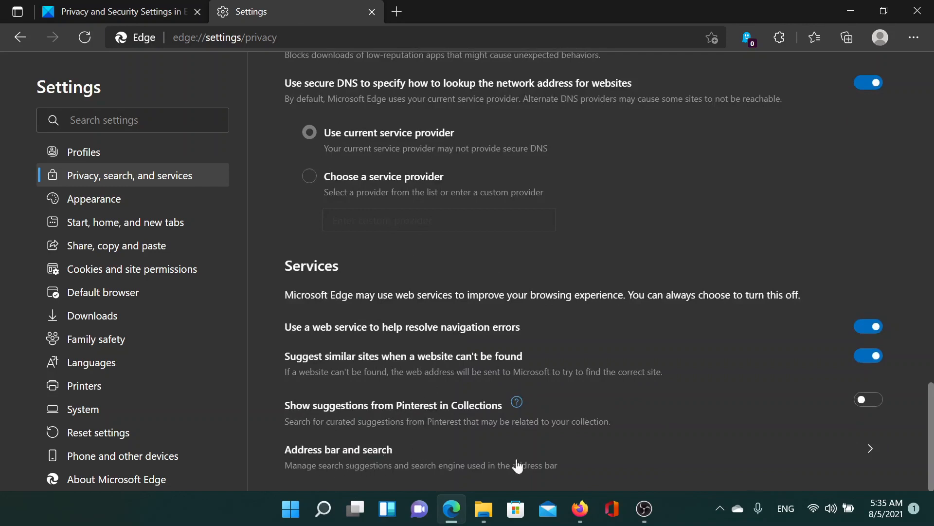
pyautogui.click(338, 449)
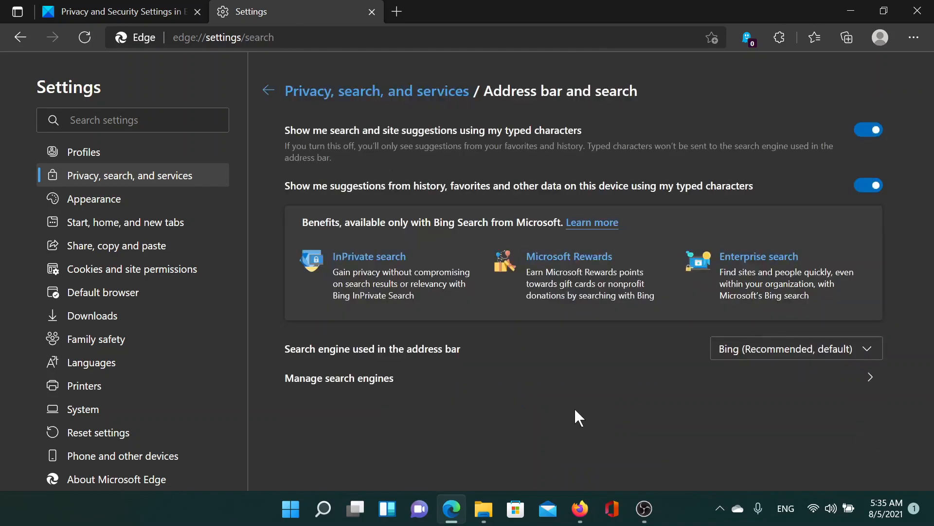
pyautogui.moveTo(345, 386)
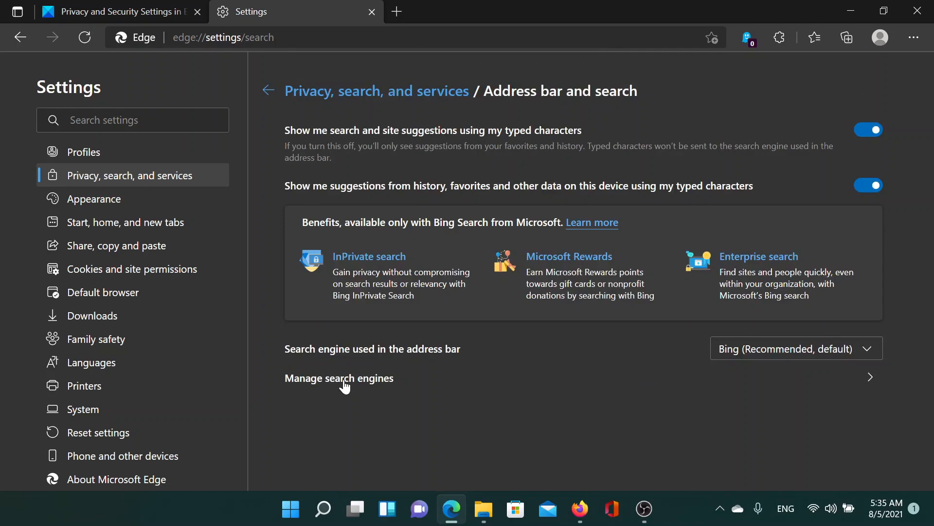
pyautogui.click(338, 377)
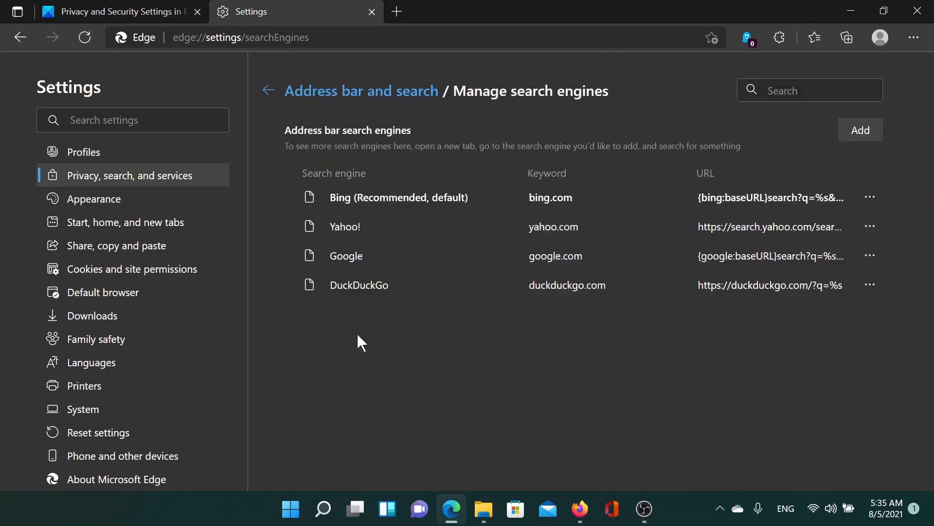
# - Scroll the article tab past the search provider steps to section 7, InPrivate Window
pyautogui.click(119, 12)
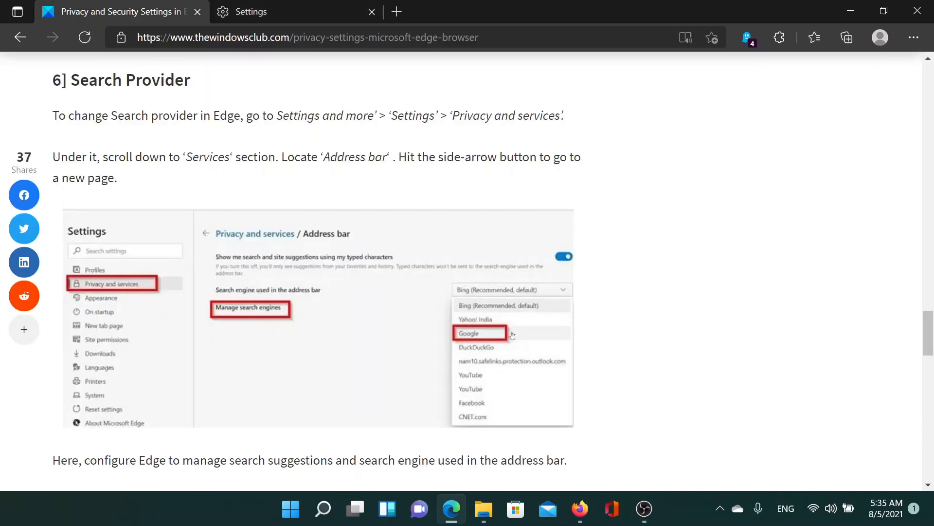
pyautogui.scroll(-3)
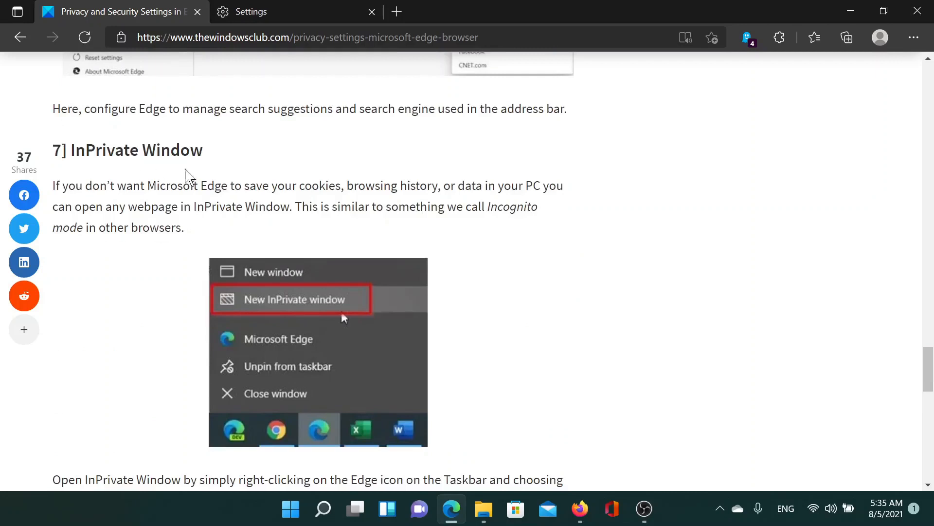
pyautogui.moveTo(271, 167)
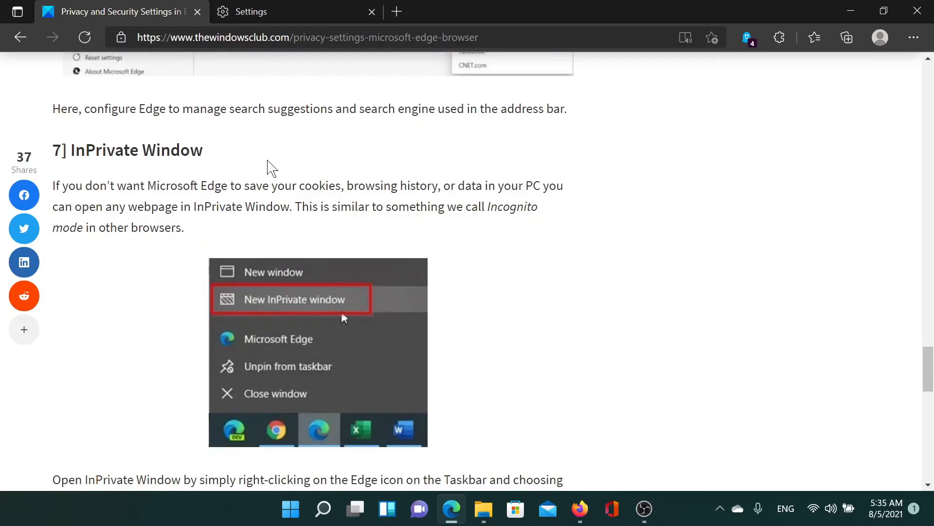
pyautogui.moveTo(839, 69)
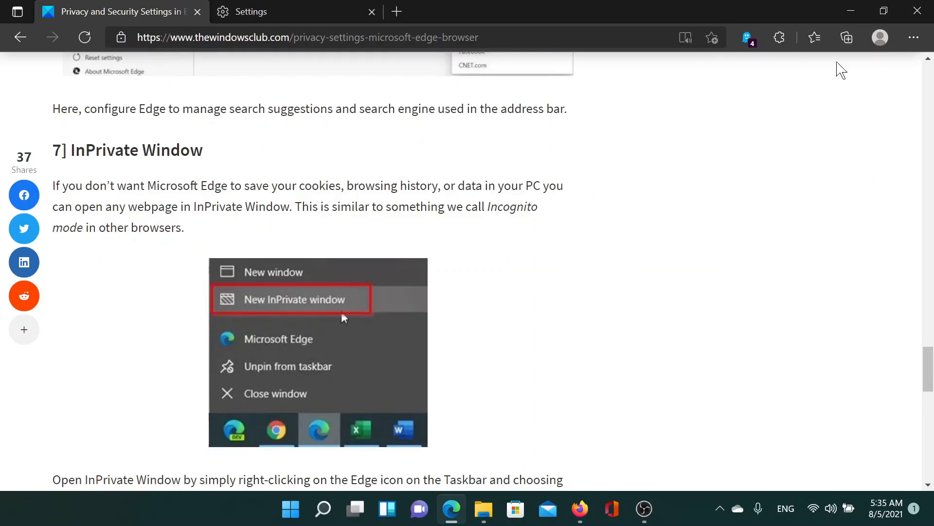
# - Open a New InPrivate window from Settings and more, then scroll the article to its title
pyautogui.click(913, 37)
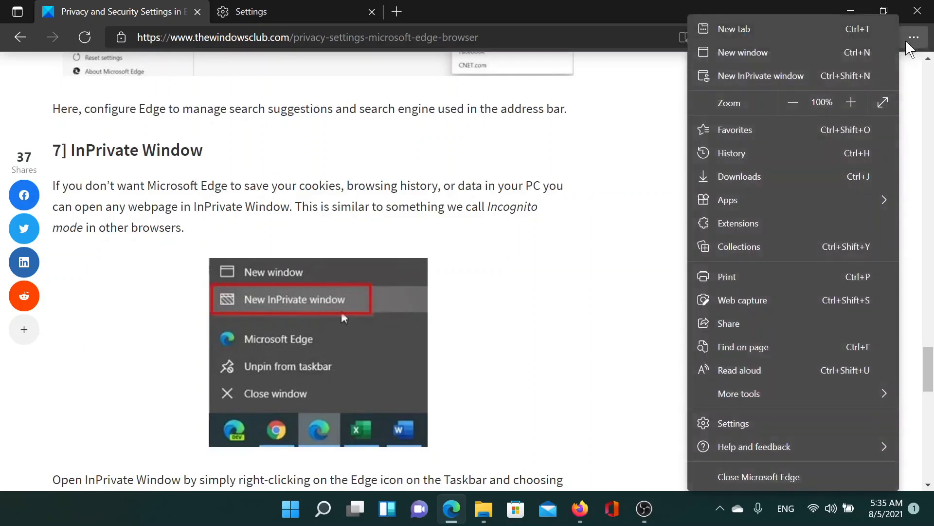
pyautogui.moveTo(766, 82)
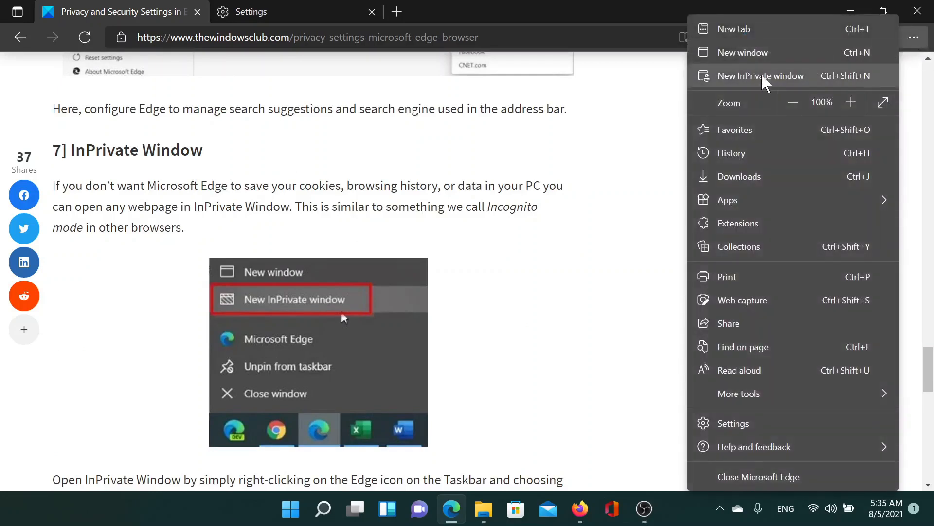
pyautogui.click(761, 76)
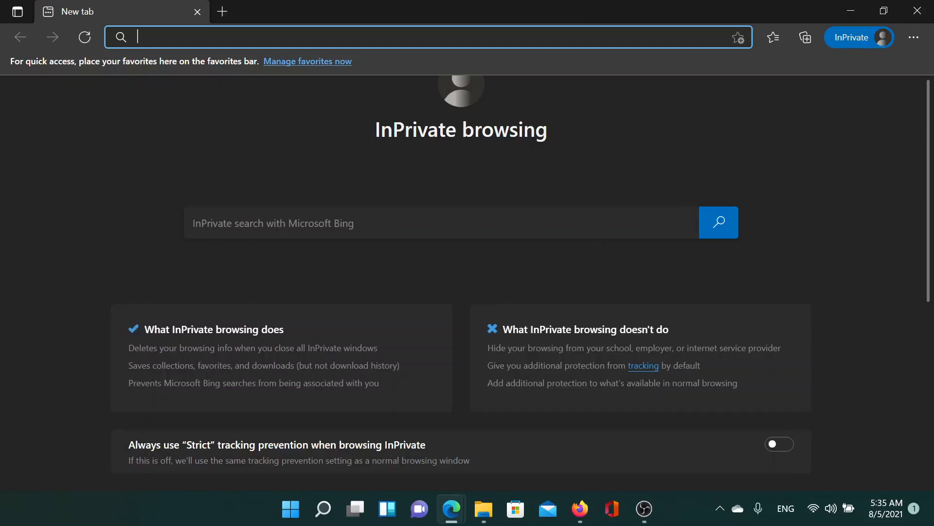
pyautogui.moveTo(850, 11)
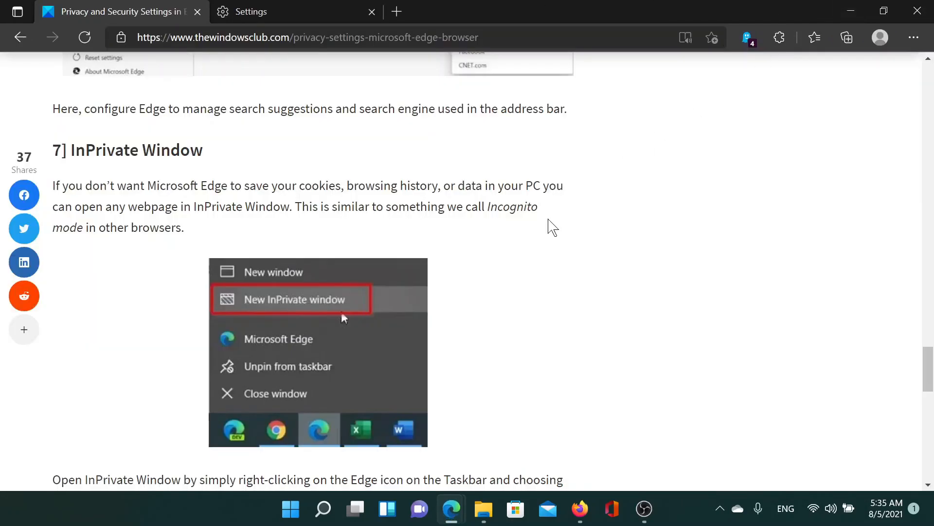
pyautogui.scroll(3)
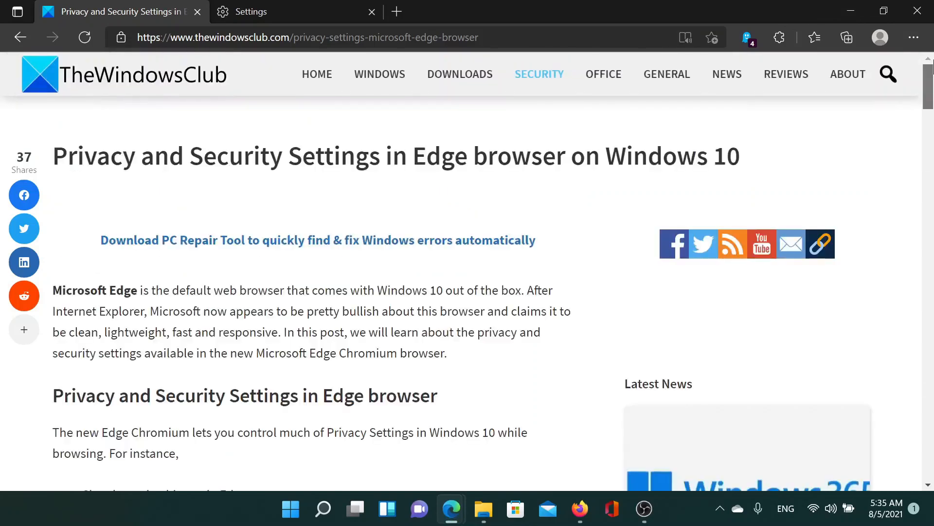